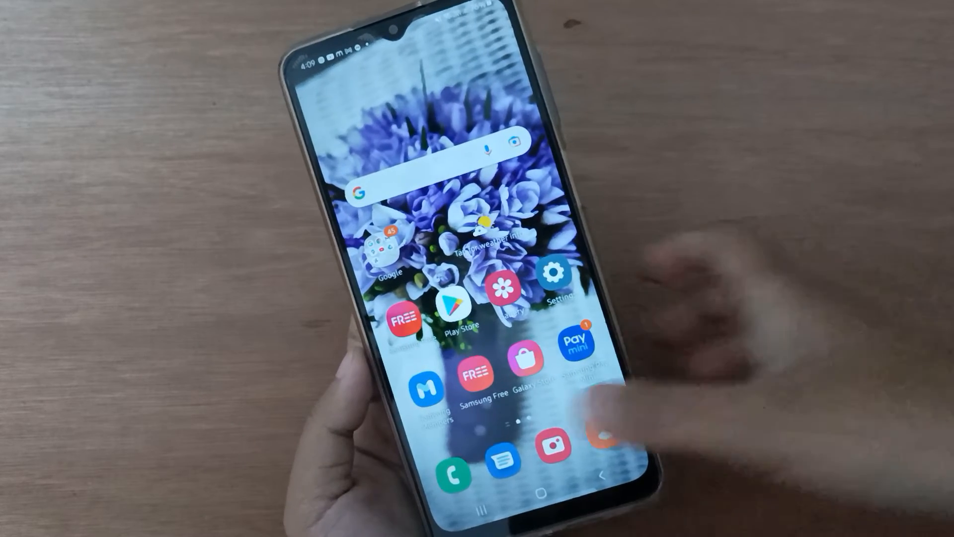
# Reach Phone app settings, Record calls, then Recorded calls to list the two .m4a recordings in the Call folder
pyautogui.click(454, 475)
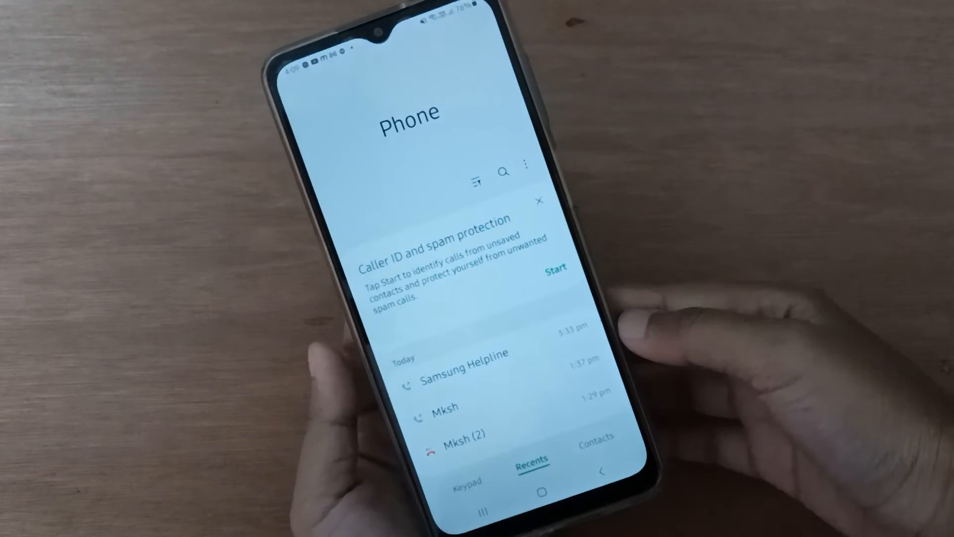
pyautogui.click(527, 170)
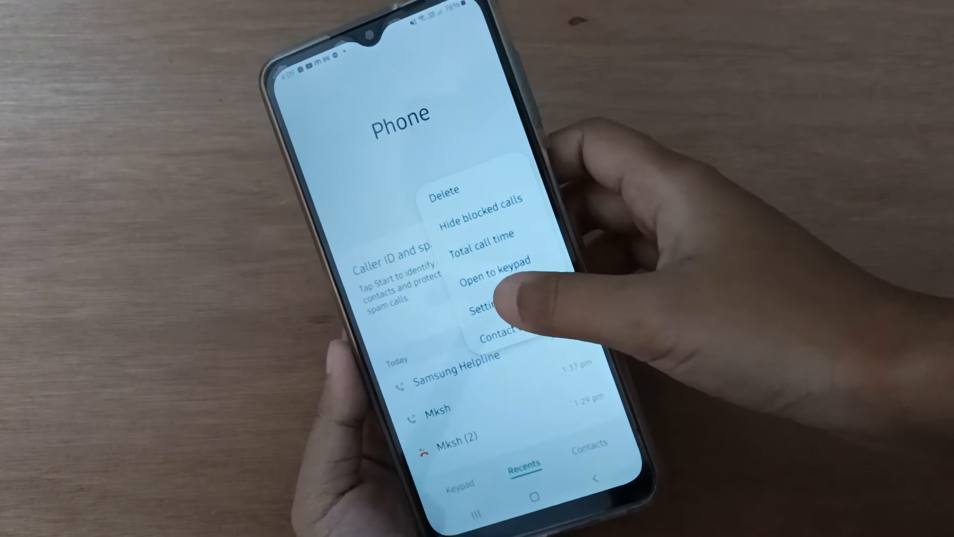
pyautogui.click(481, 310)
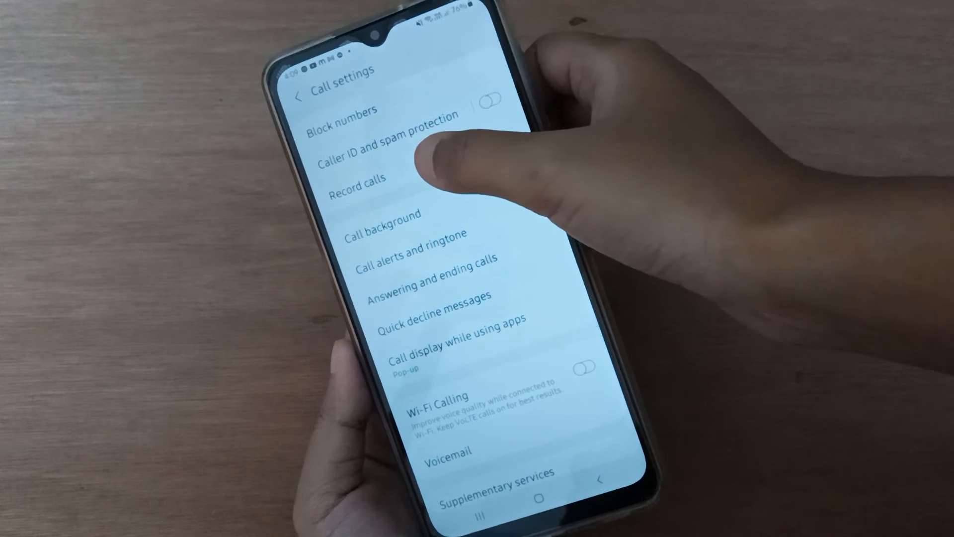
pyautogui.click(353, 178)
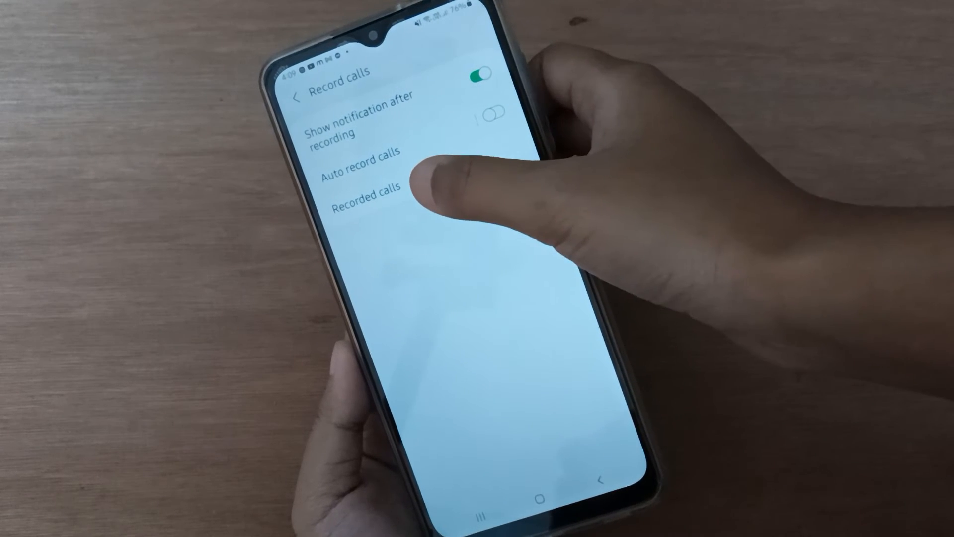
pyautogui.click(364, 186)
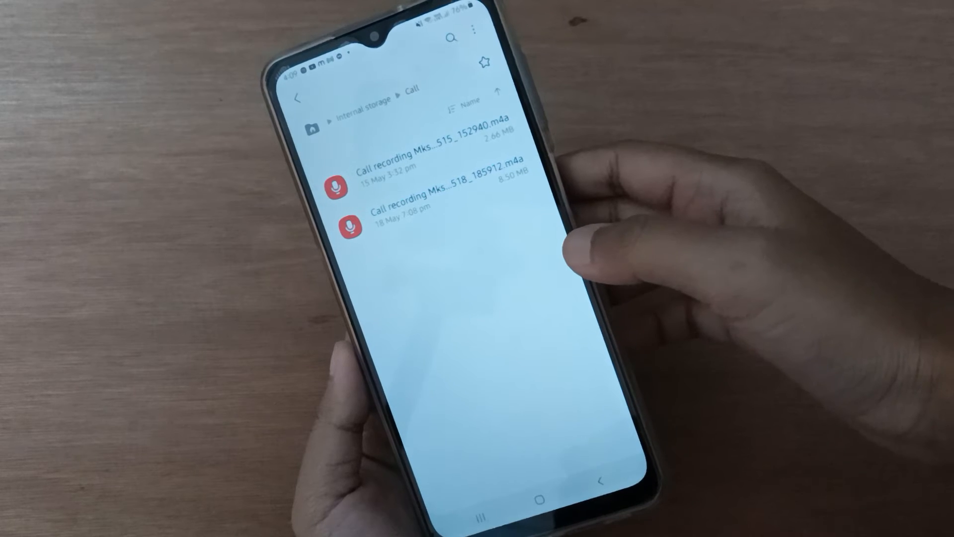